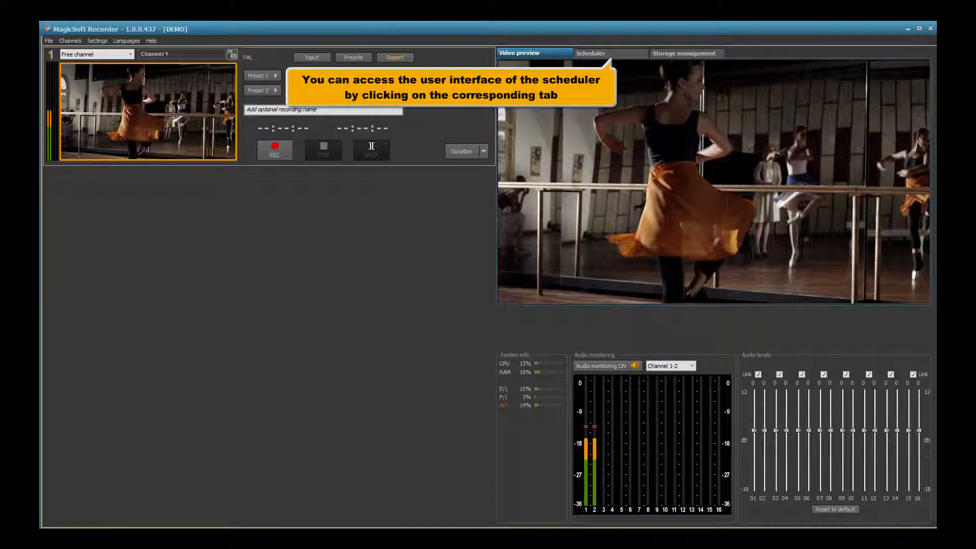
- Show the Scheduler's empty job list with name, channel, time and status columns
left_click(589, 53)
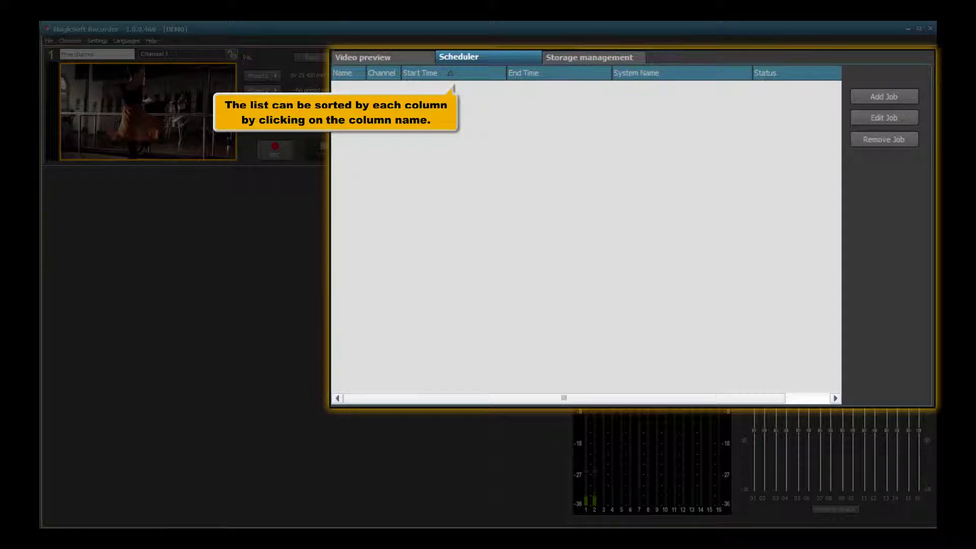
- Add a weekly recurring recording job on channel 1 for 2015/04/01 and confirm its properties
left_click(883, 96)
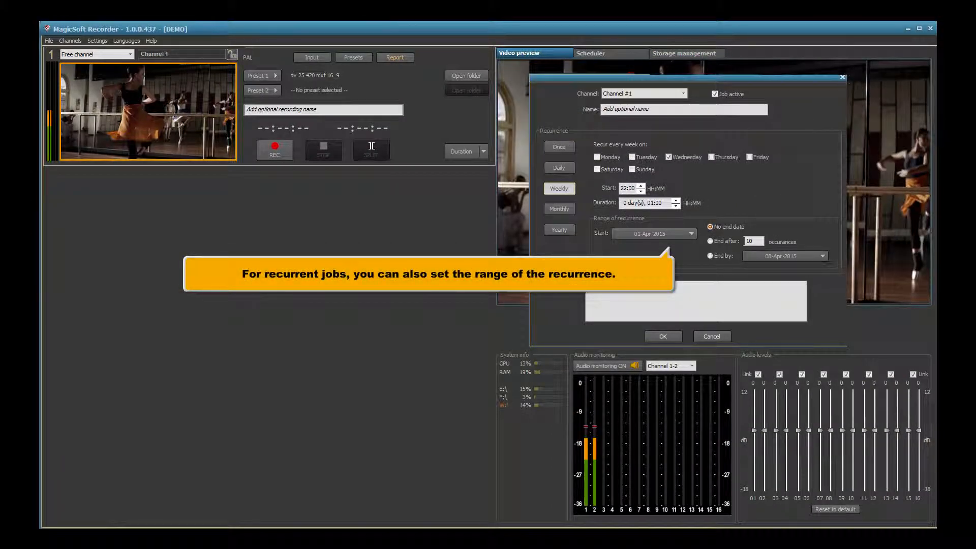
left_click(661, 336)
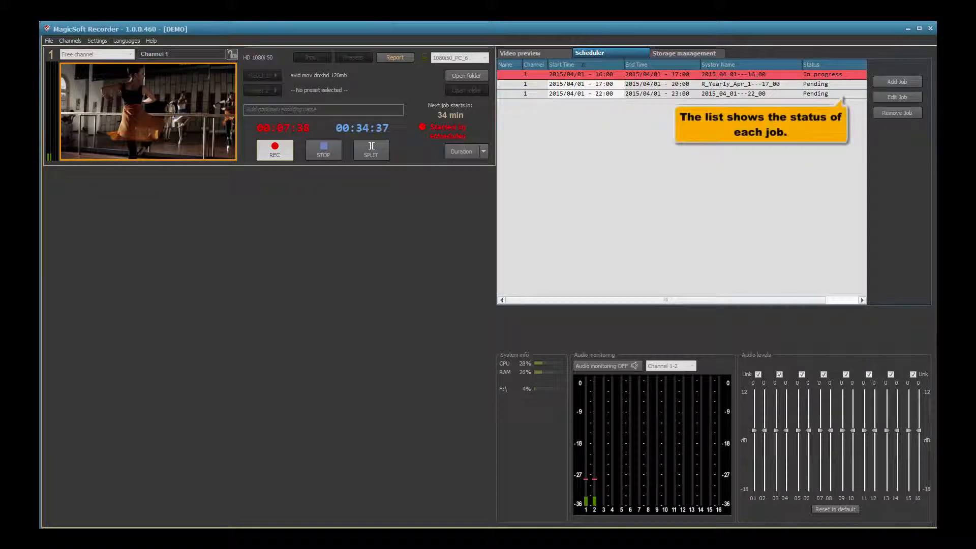